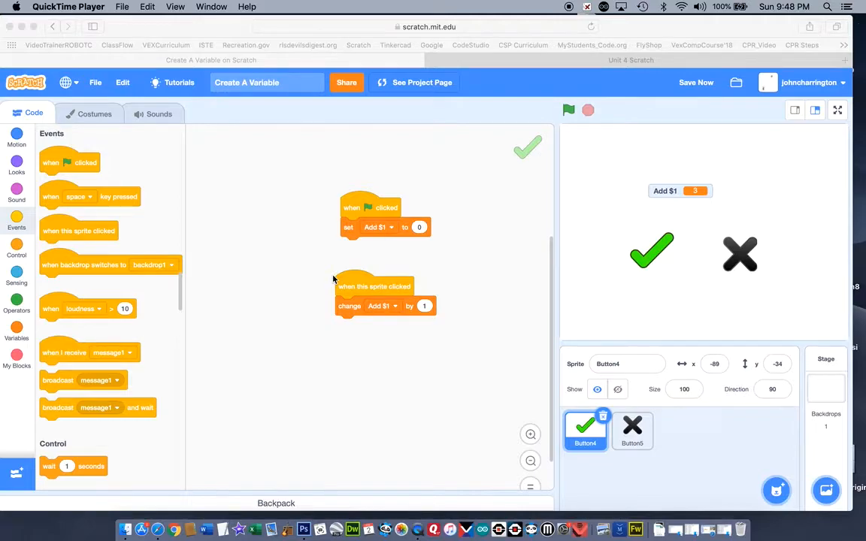
mouse_move(452, 319)
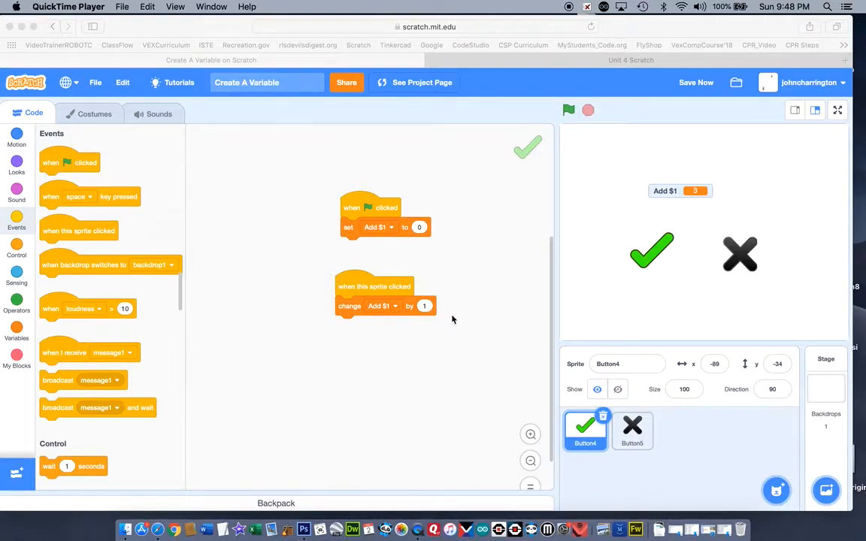
mouse_move(692, 276)
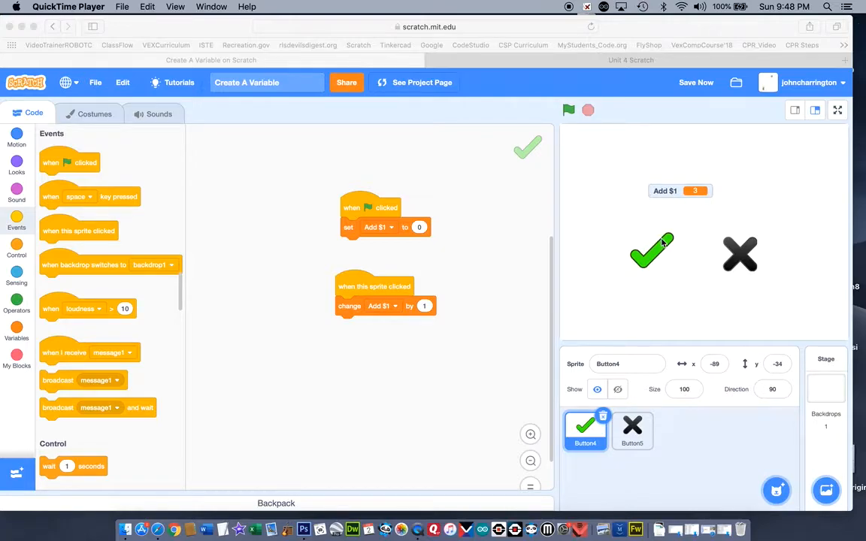
mouse_move(665, 235)
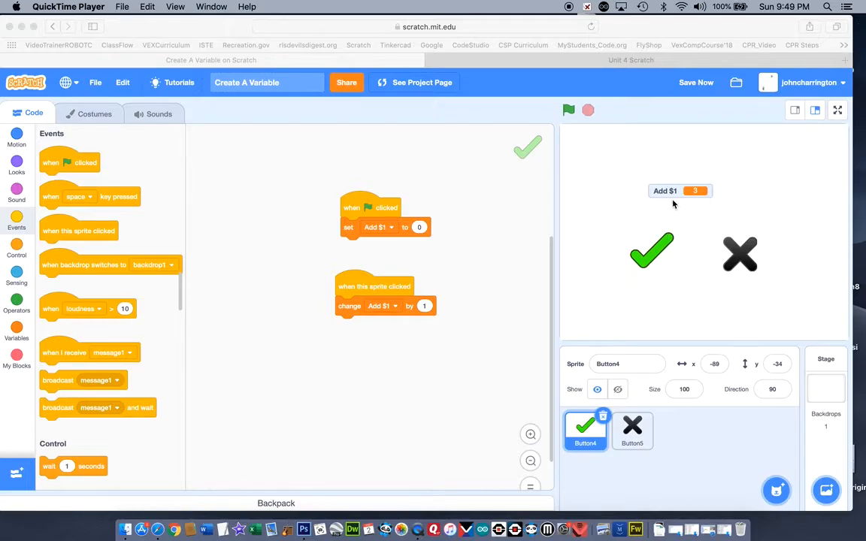
mouse_move(758, 231)
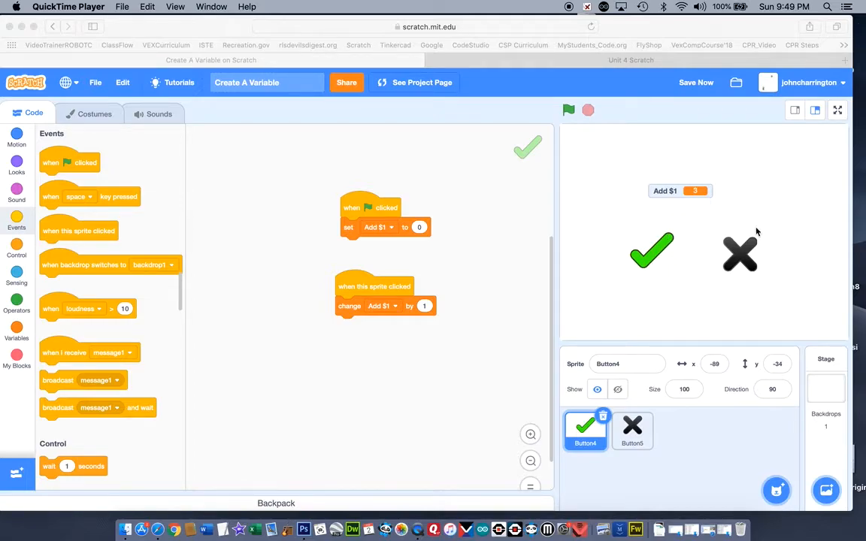
mouse_move(746, 238)
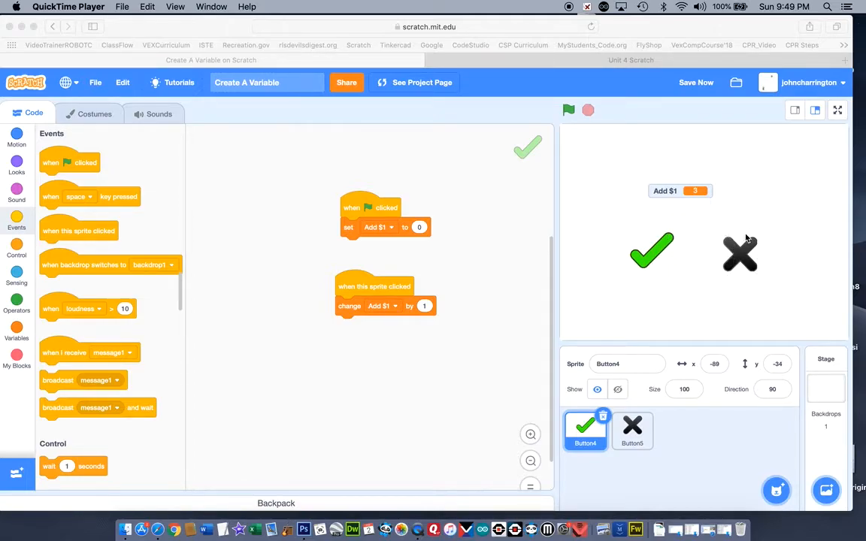
mouse_move(701, 201)
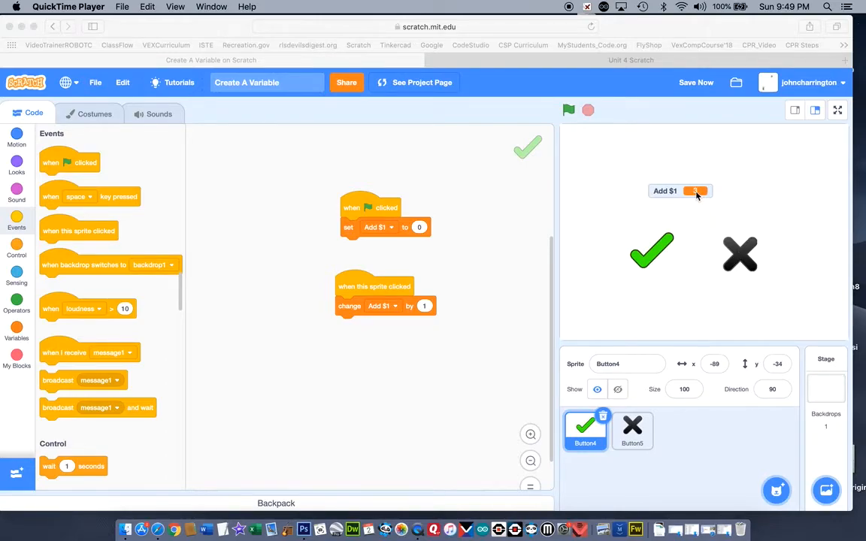
- Save the project and select the X sprite to show its 'when clicked, change Add $1' script
left_click(572, 111)
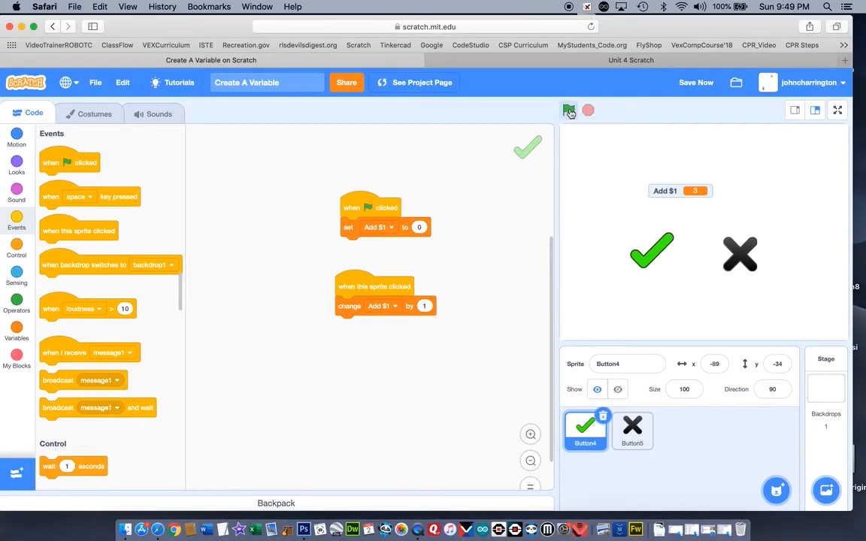
left_click(568, 112)
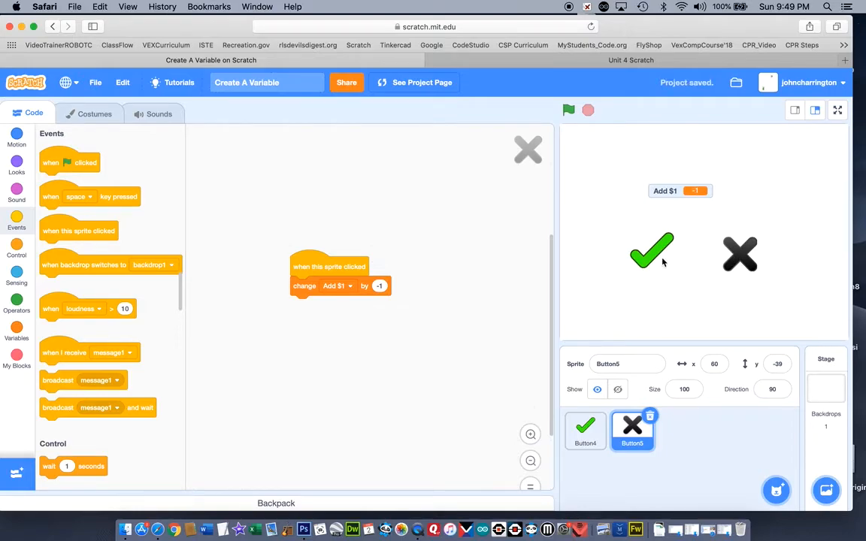
left_click(653, 256)
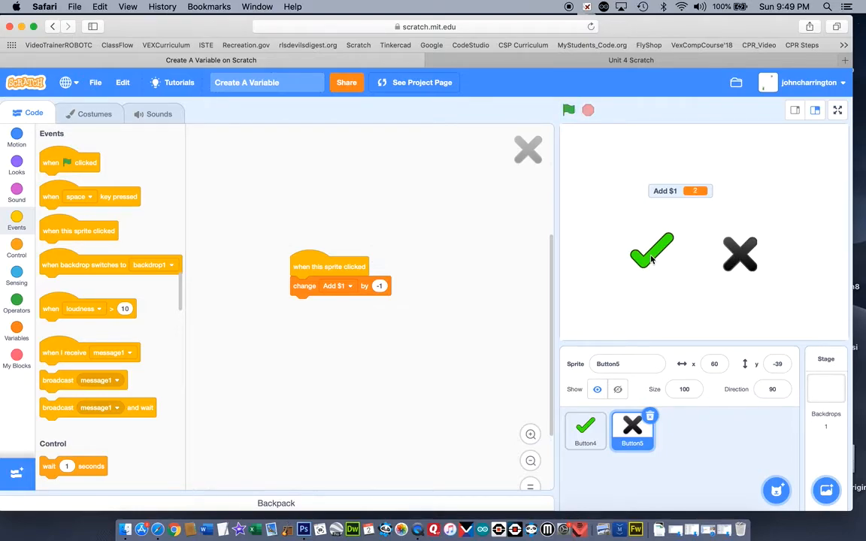
left_click(653, 250)
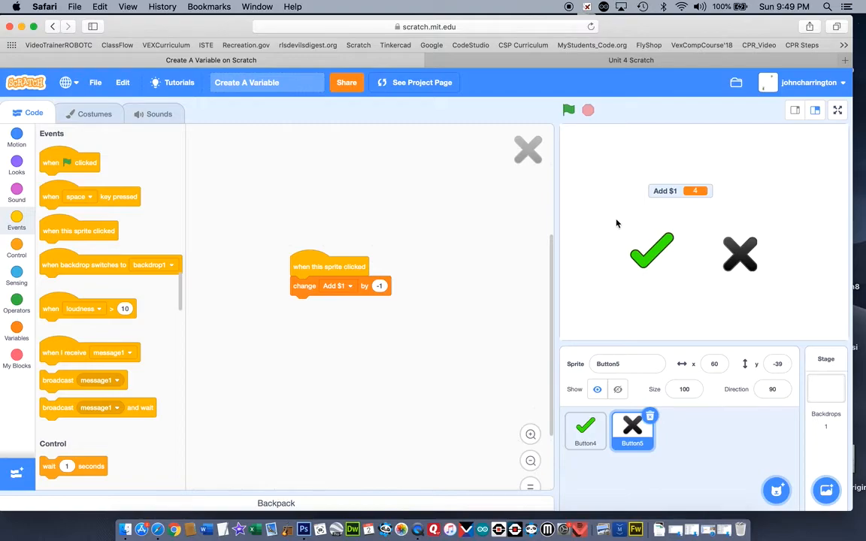
mouse_move(610, 214)
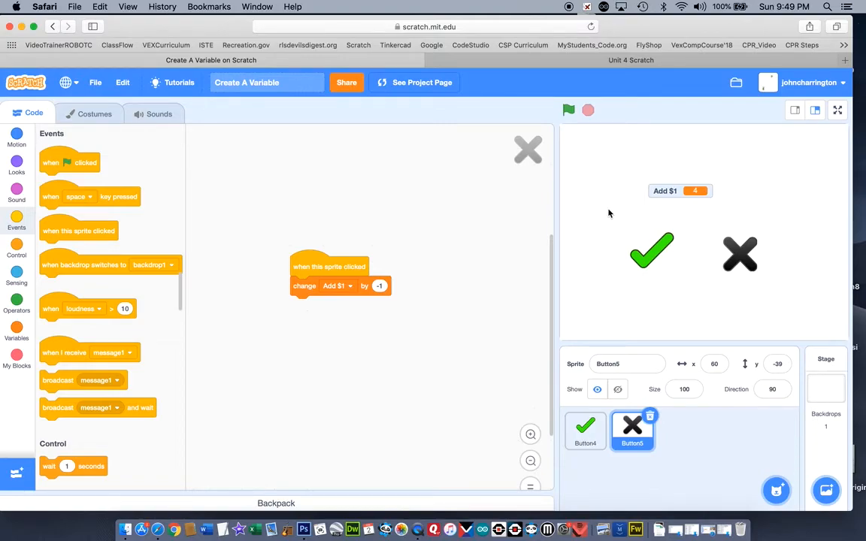